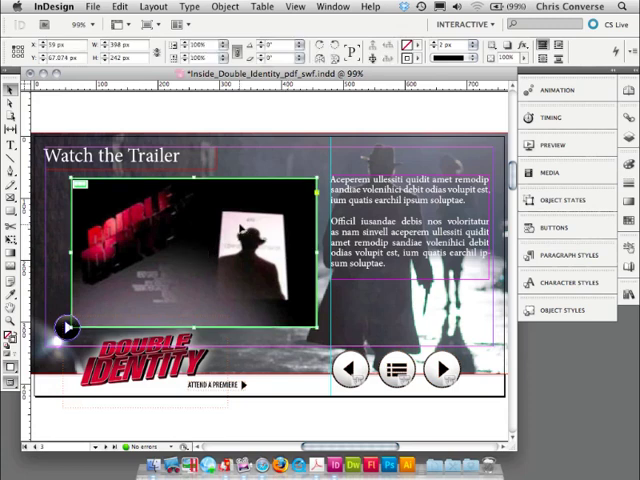
left_click(550, 172)
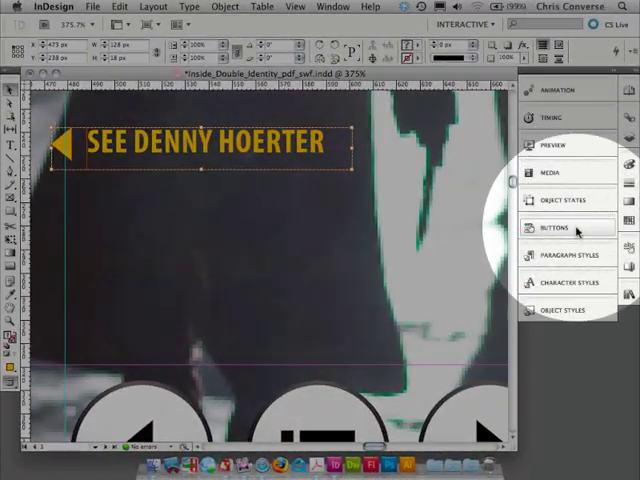
left_click(560, 228)
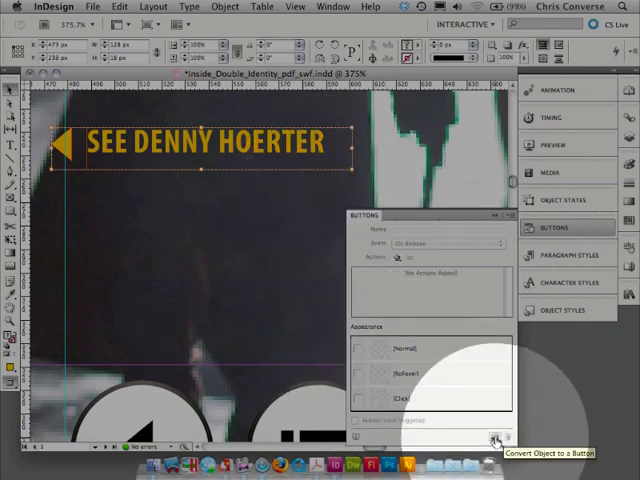
left_click(492, 438)
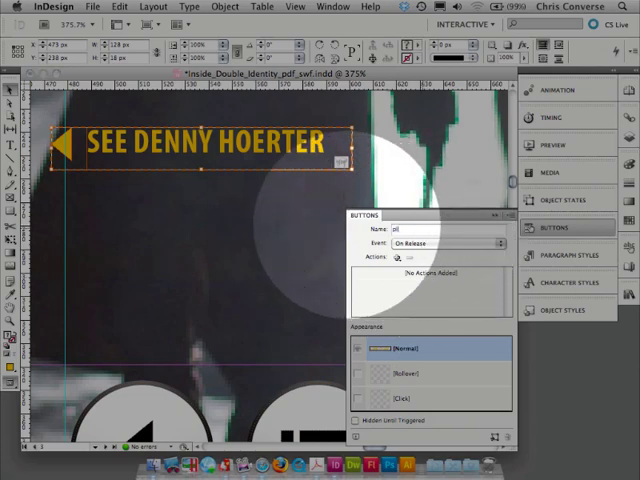
type("playdenny")
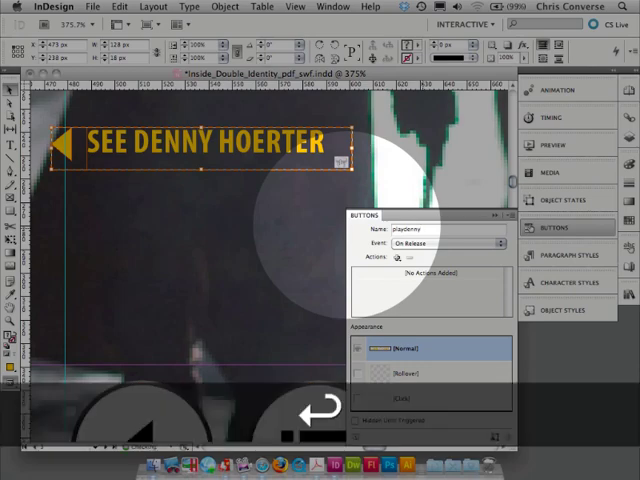
- Add an On Release video action that plays from the 'denny' navigation point
left_click(396, 256)
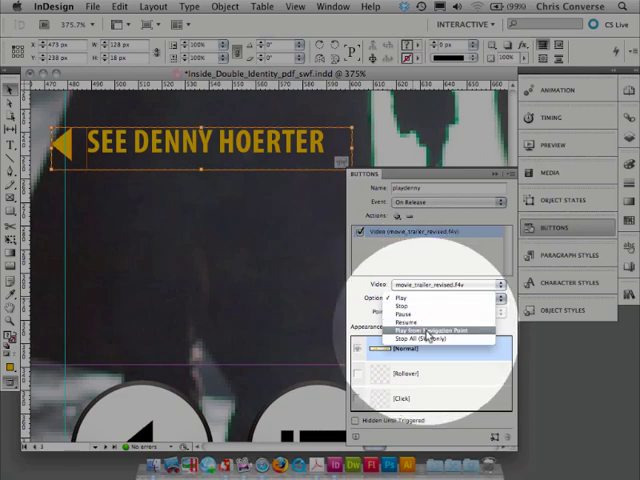
left_click(436, 330)
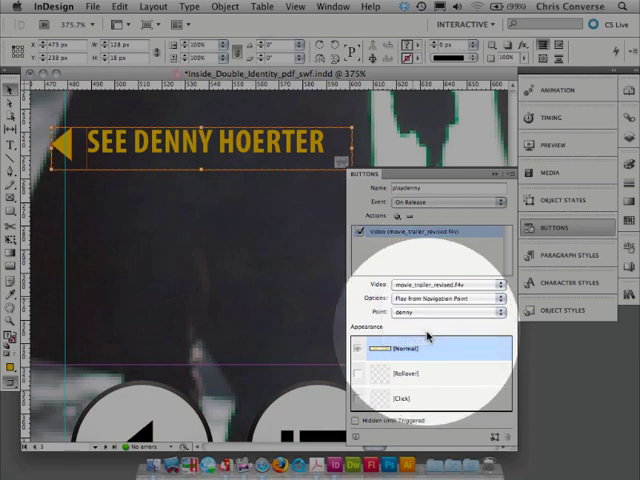